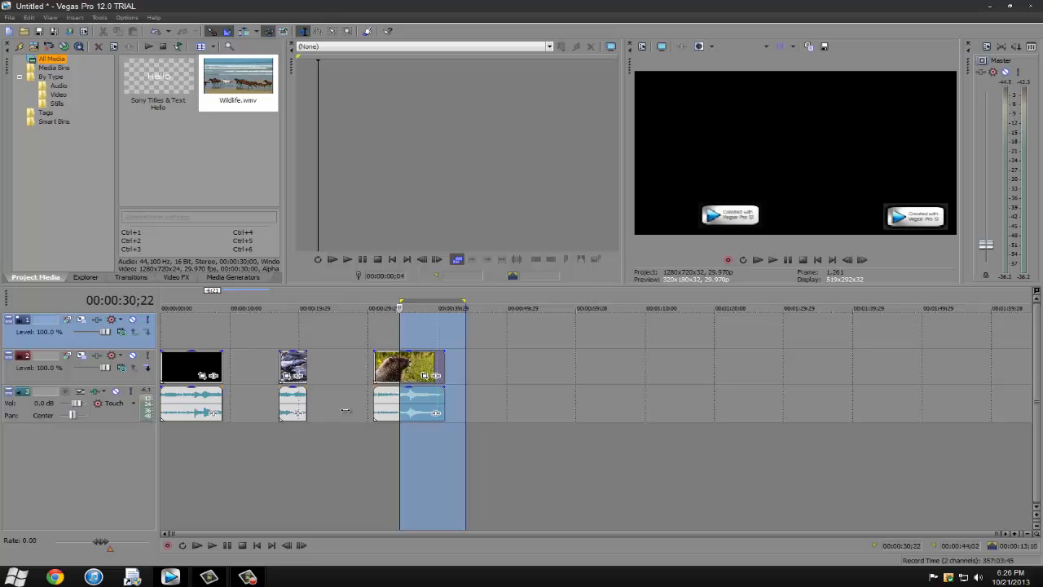
- Delete the selected video and audio events from the timeline via the right-click menu
right_click(408, 367)
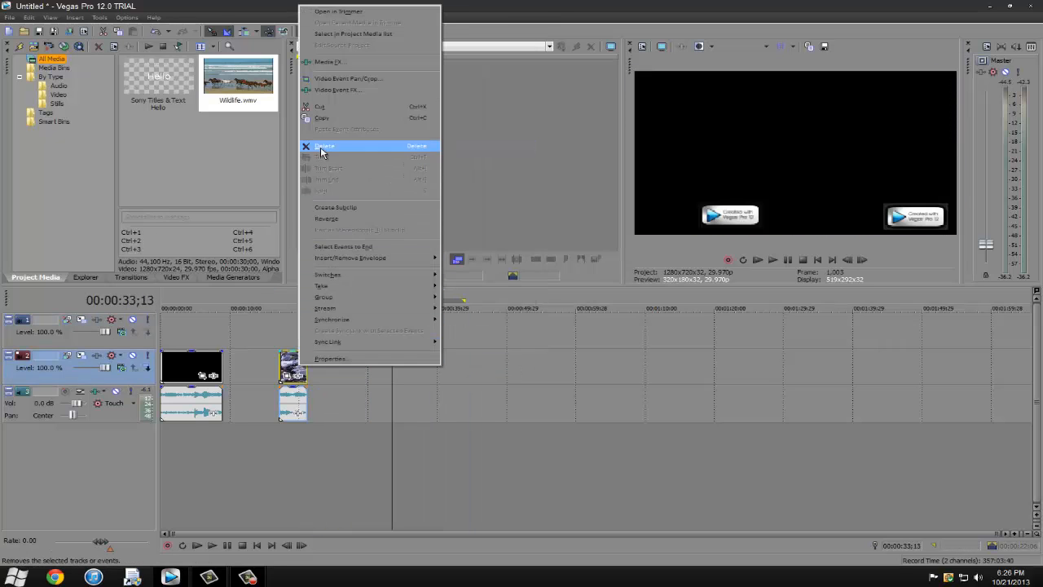
click(324, 146)
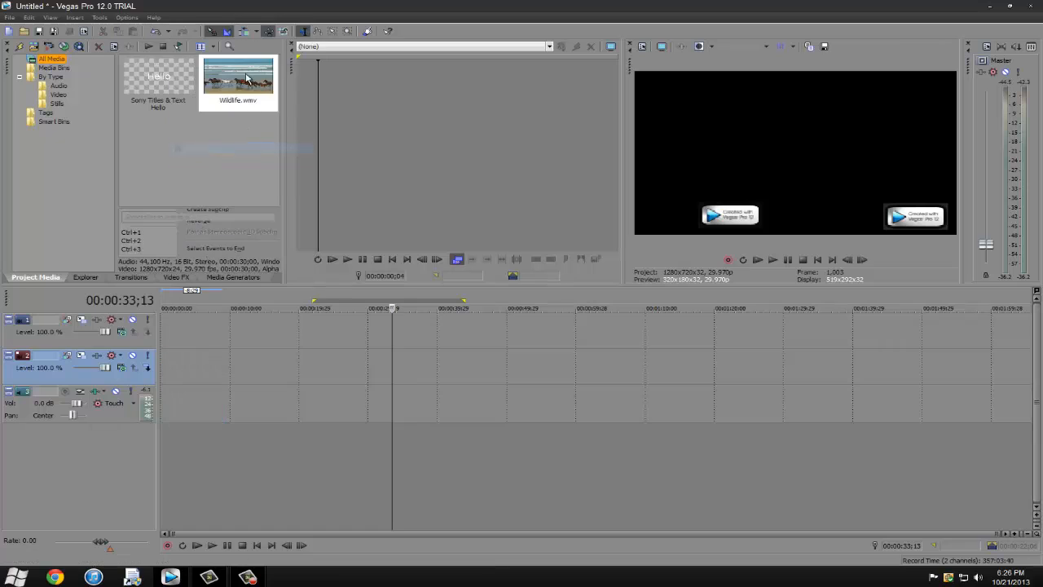
- Place Wildlife.wmv on the video track, then open File > Save As and close it
drag(238, 77, 264, 367)
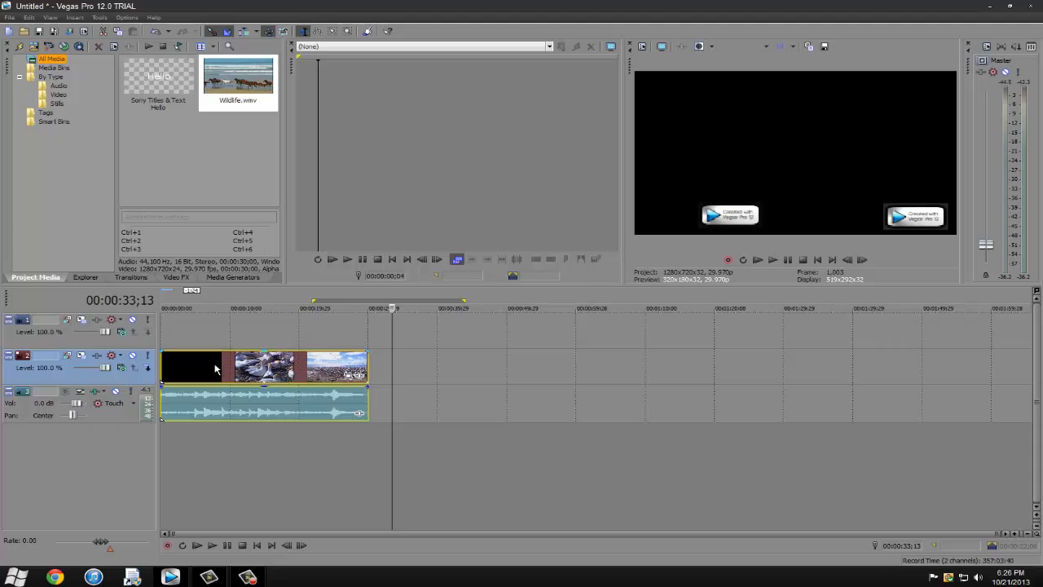
mouse_move(195, 375)
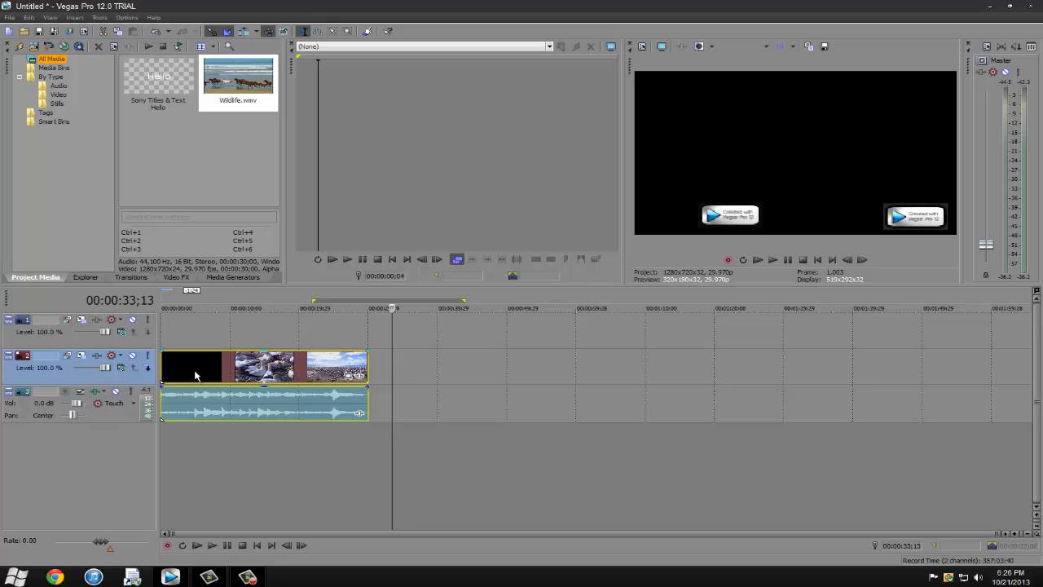
mouse_move(98, 417)
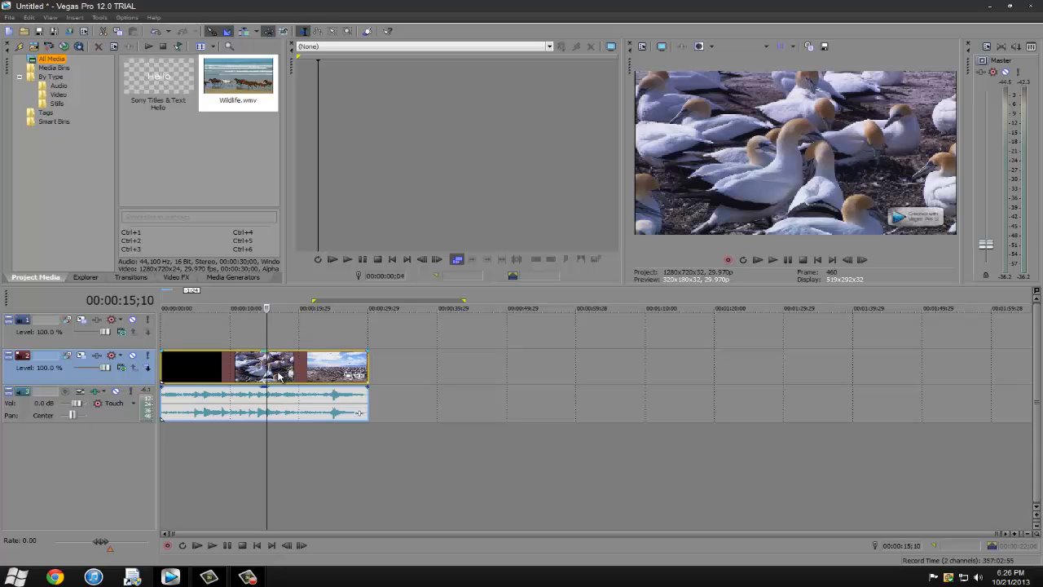
mouse_move(281, 376)
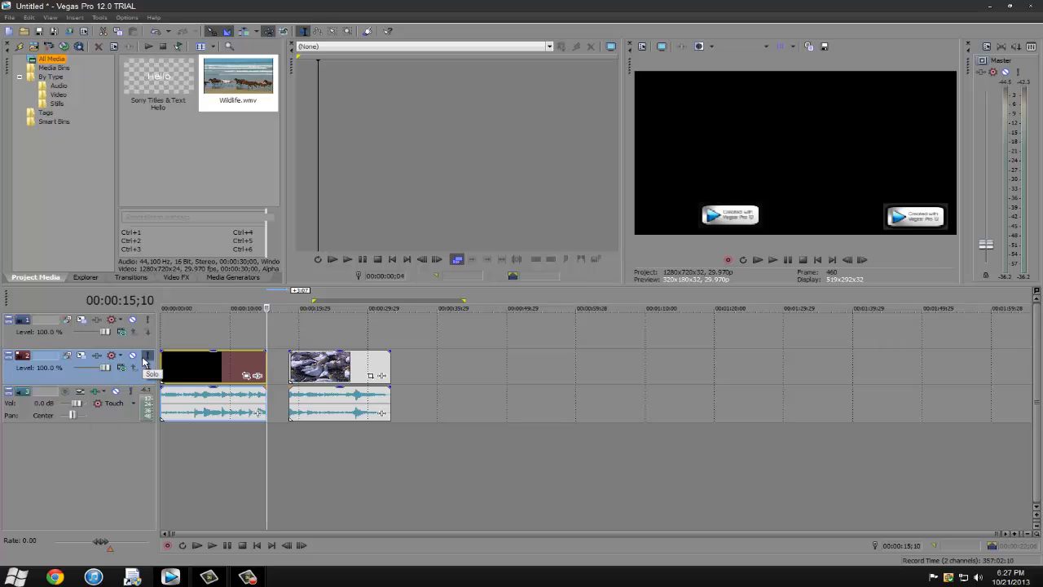
click(9, 17)
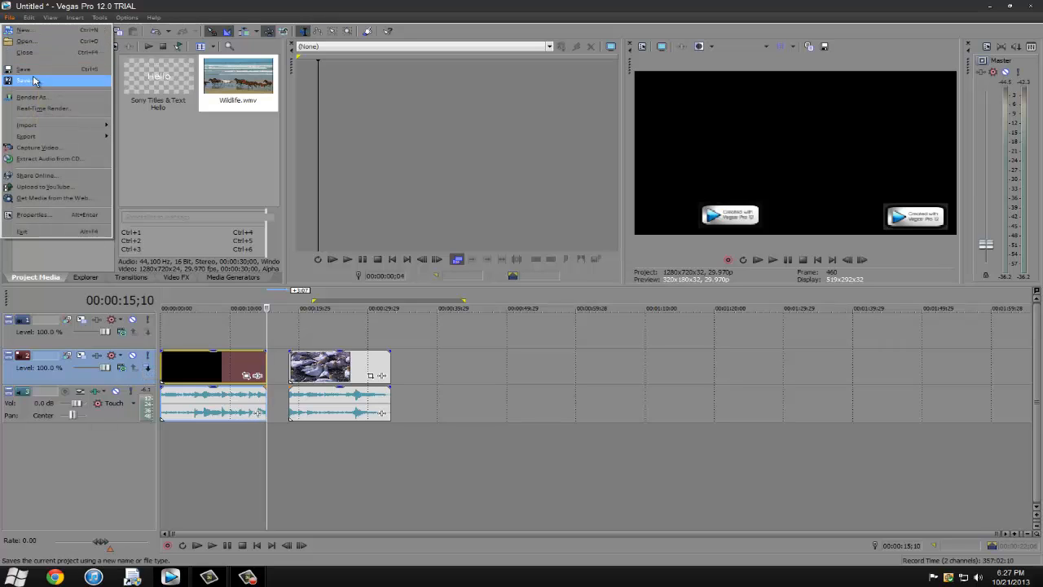
click(31, 97)
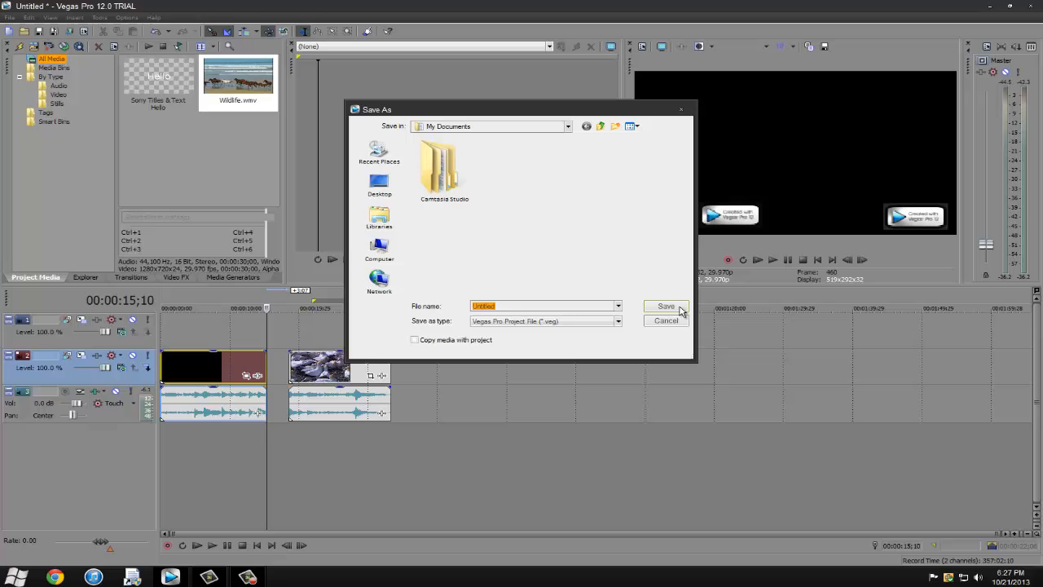
click(665, 320)
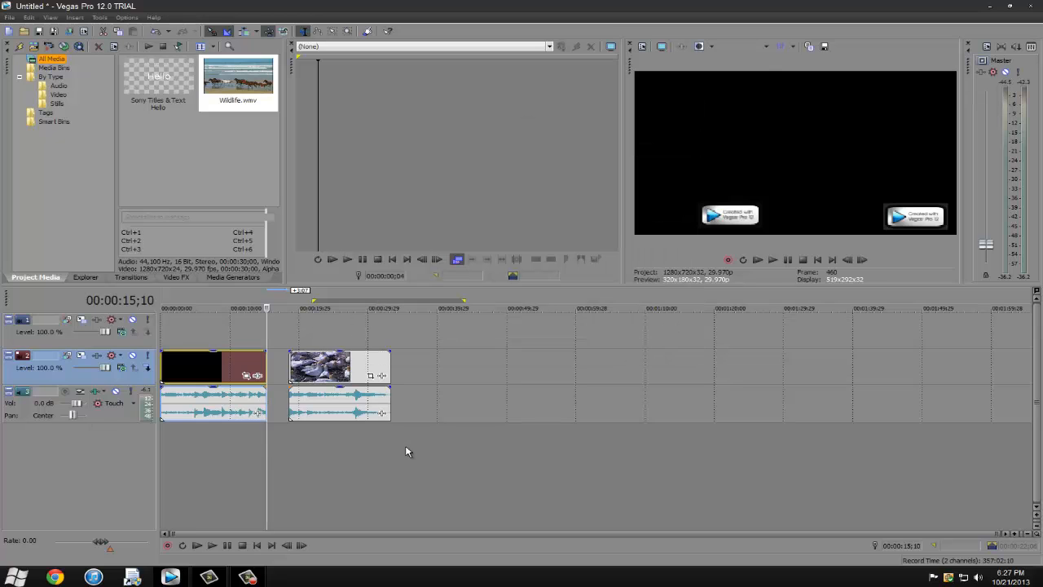
- Delete the later Wildlife.wmv event after the split and move the playhead past the remaining clip
right_click(334, 366)
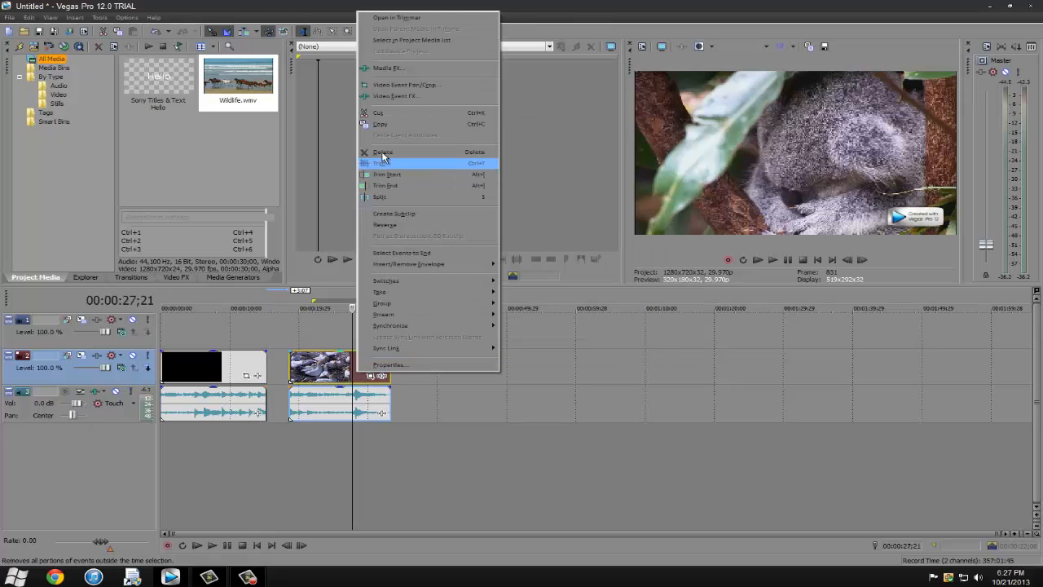
click(383, 163)
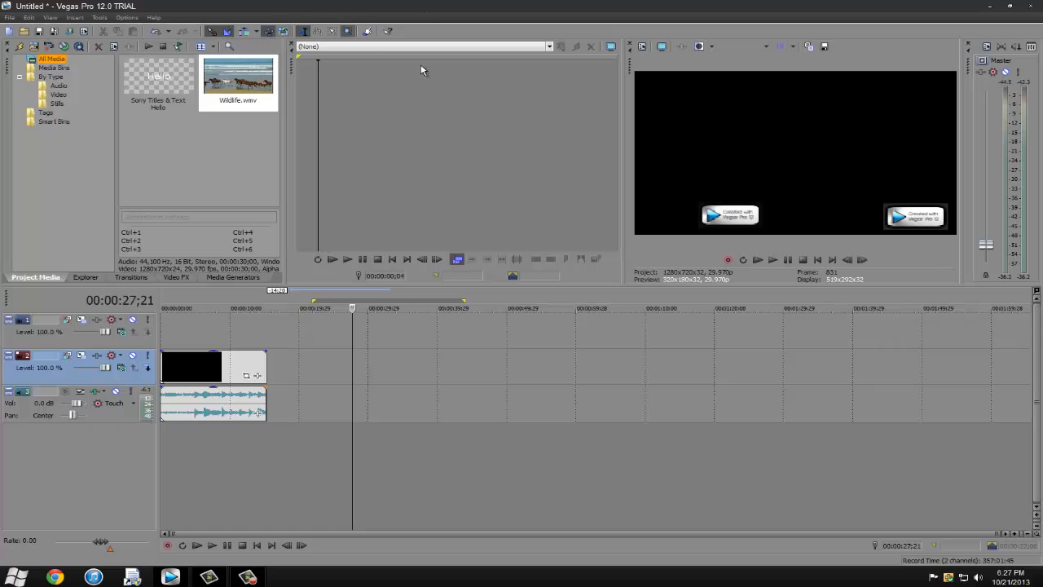
click(14, 577)
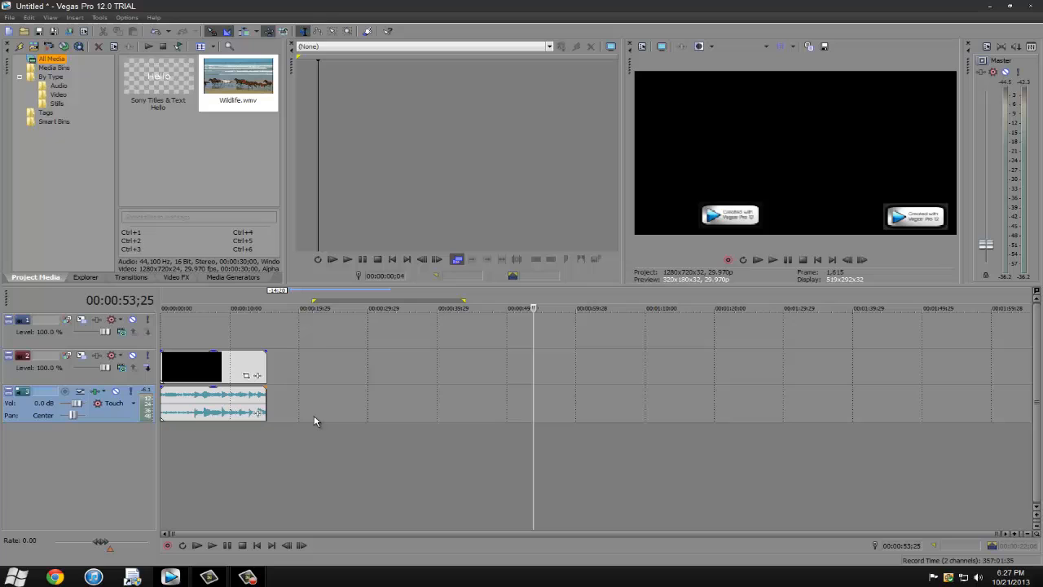
mouse_move(521, 363)
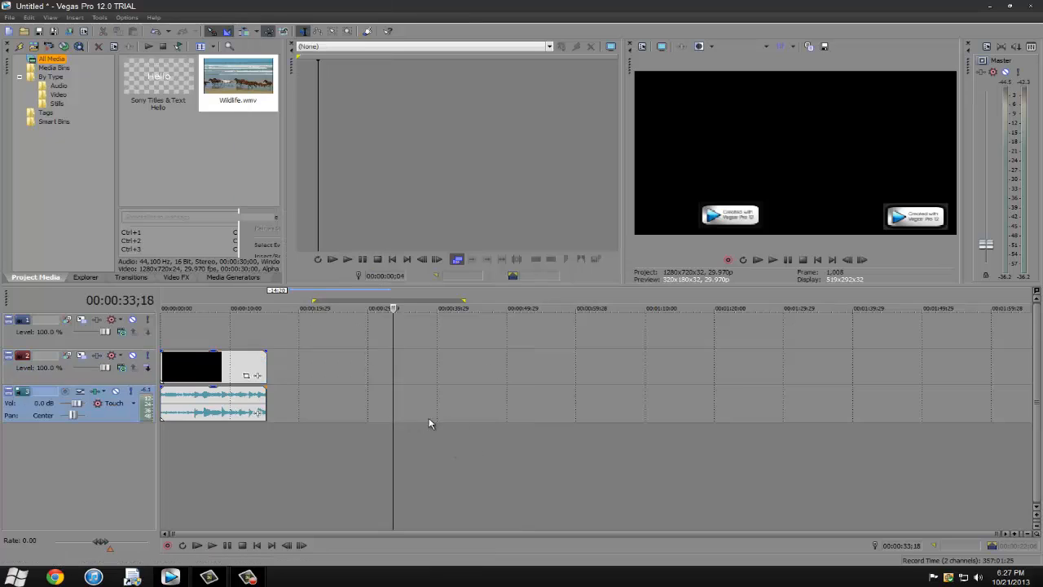
mouse_move(360, 395)
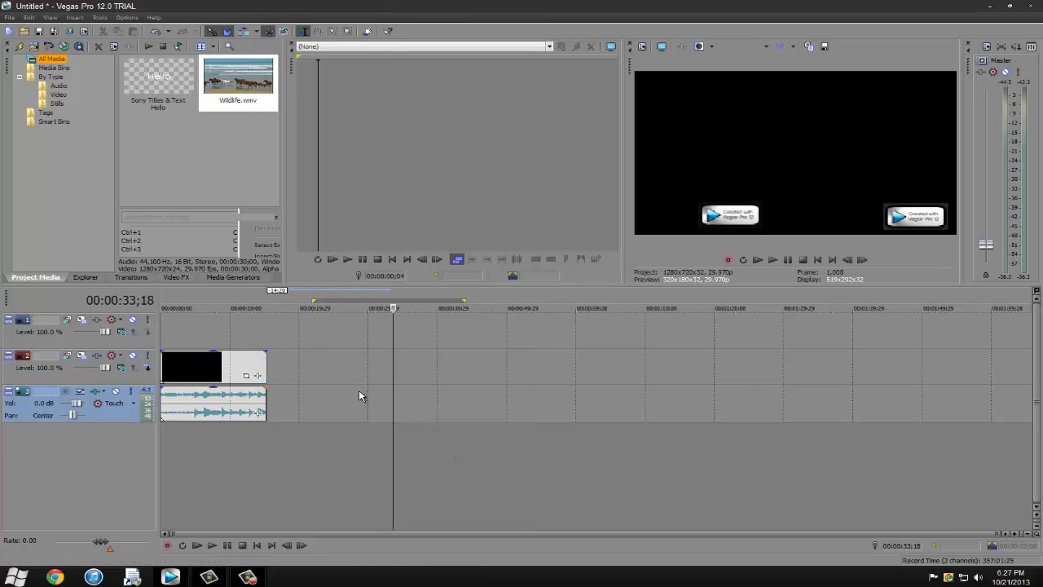